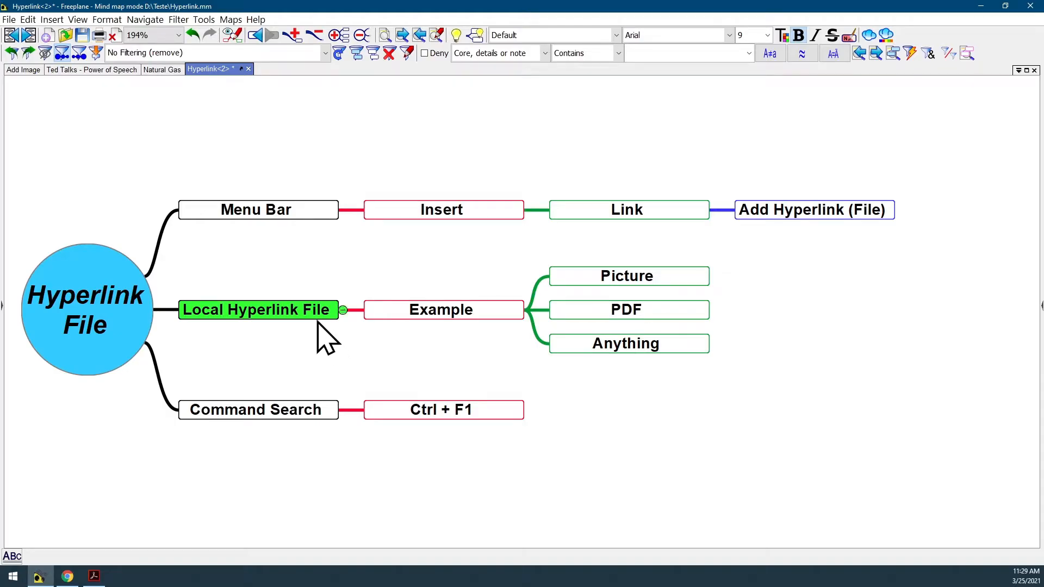
{"action": "mouse_move", "coordinate": [738, 321]}
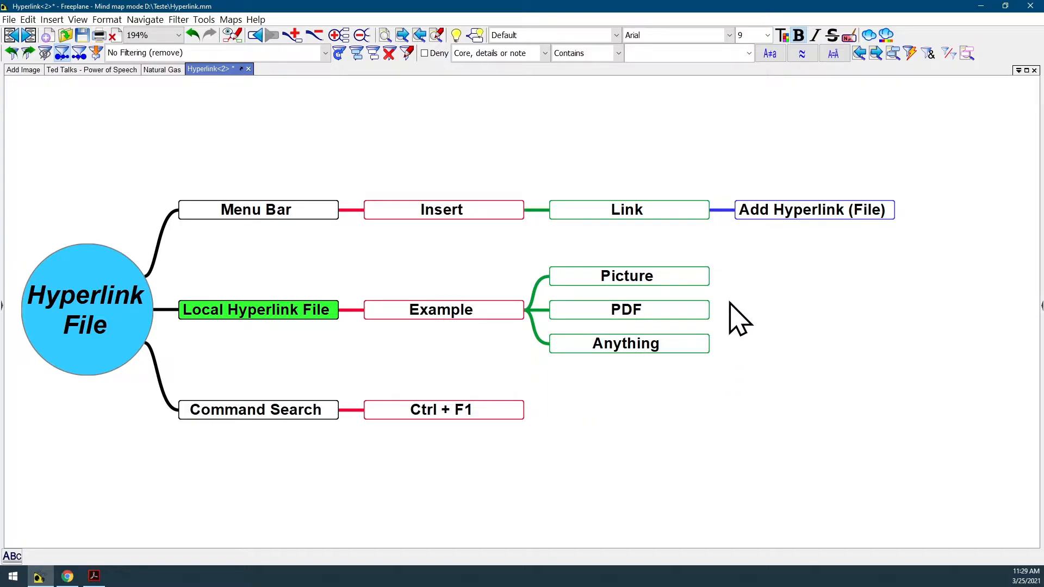
- Hyperlink the Picture node to 01.jpg and follow the link to view the cover
{"action": "left_click", "coordinate": [626, 275]}
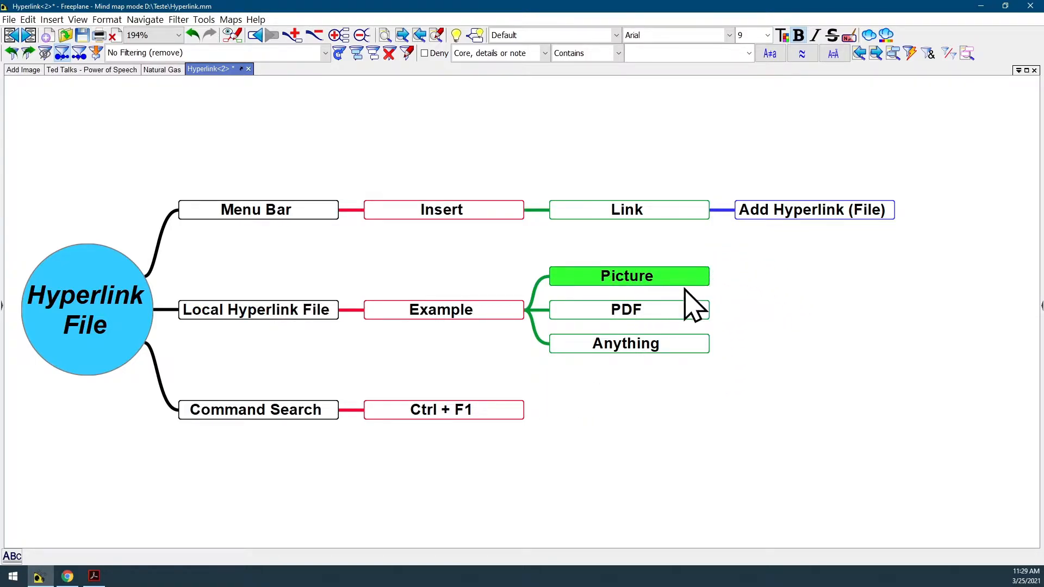
{"action": "left_click", "coordinate": [51, 20]}
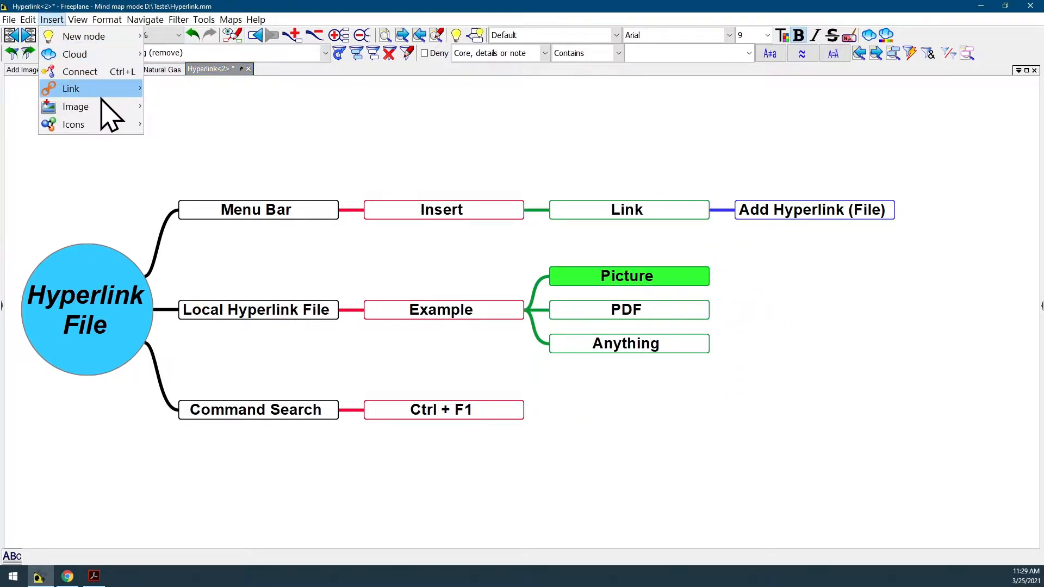
{"action": "mouse_move", "coordinate": [71, 88]}
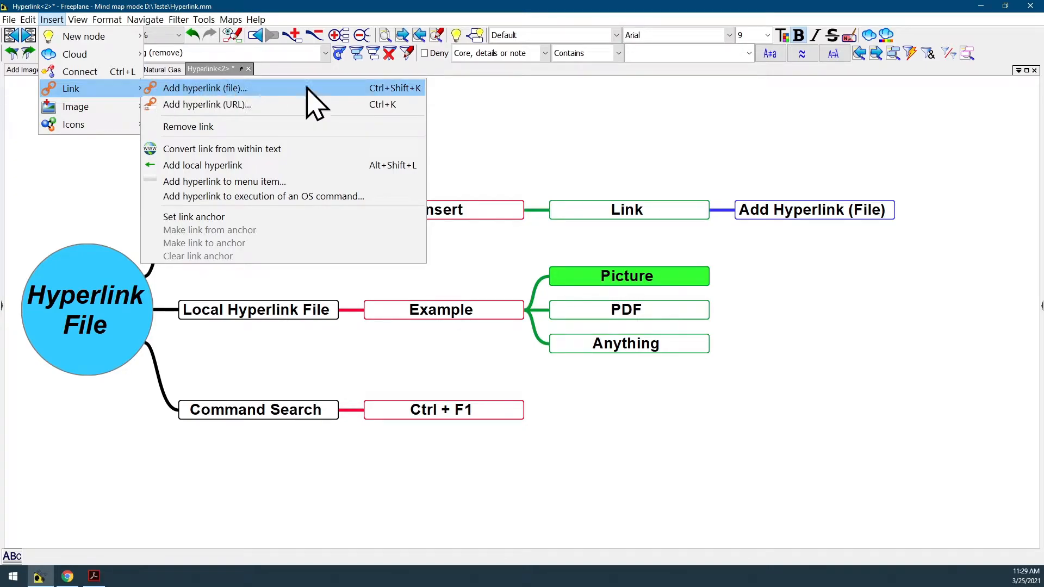
{"action": "mouse_move", "coordinate": [386, 107]}
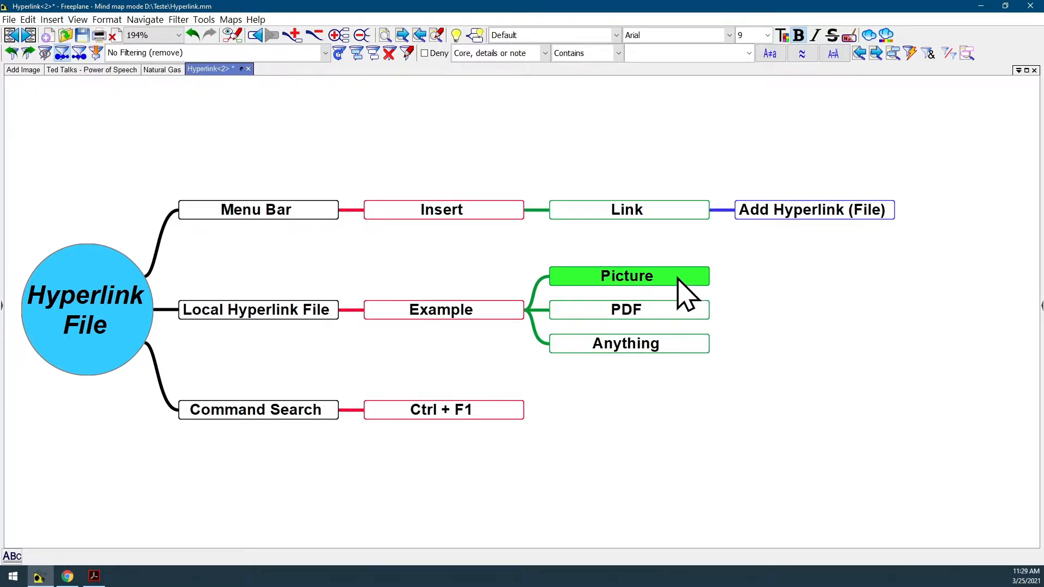
{"action": "mouse_move", "coordinate": [730, 293]}
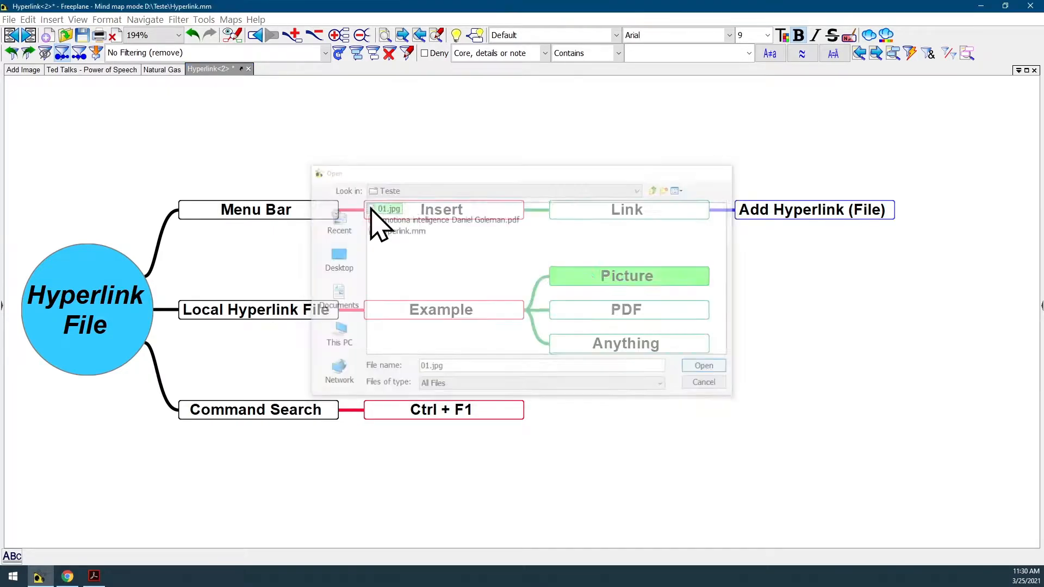
{"action": "left_click", "coordinate": [704, 365]}
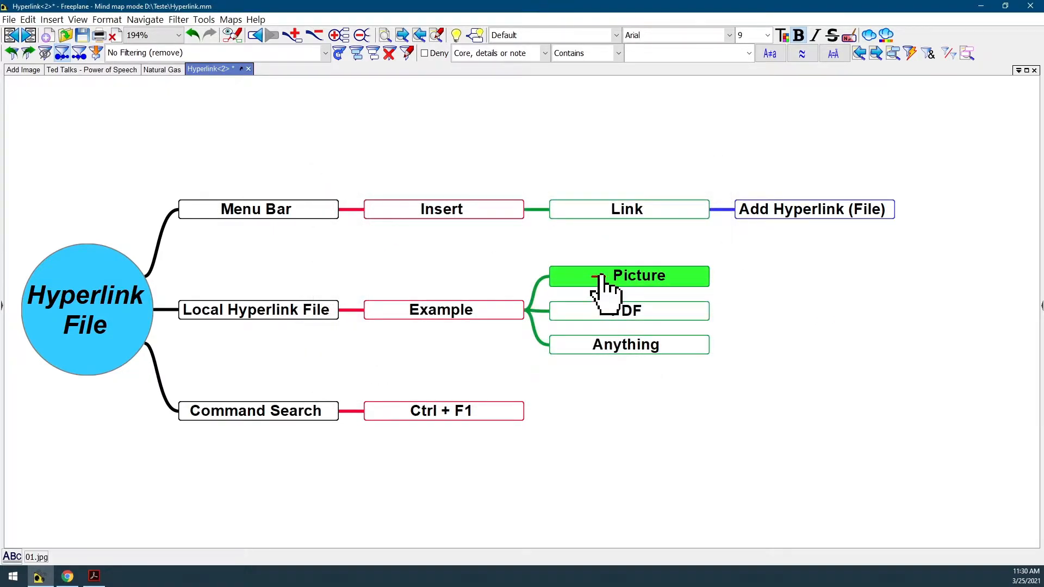
{"action": "left_click", "coordinate": [628, 276]}
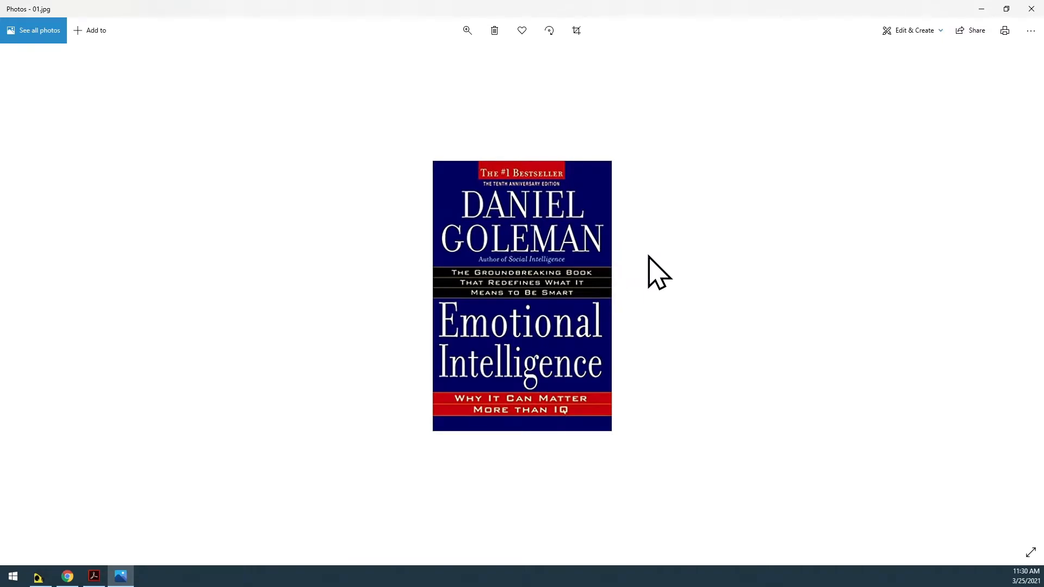
{"action": "mouse_move", "coordinate": [972, 86]}
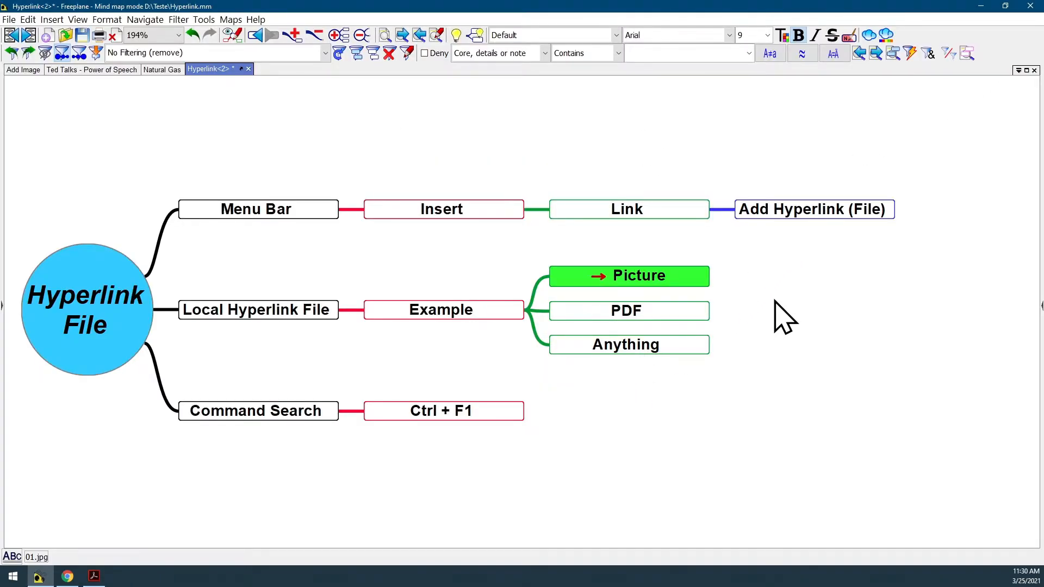
- Link the PDF node to the Daniel Goleman emotional intelligence PDF and test it
{"action": "left_click", "coordinate": [626, 310]}
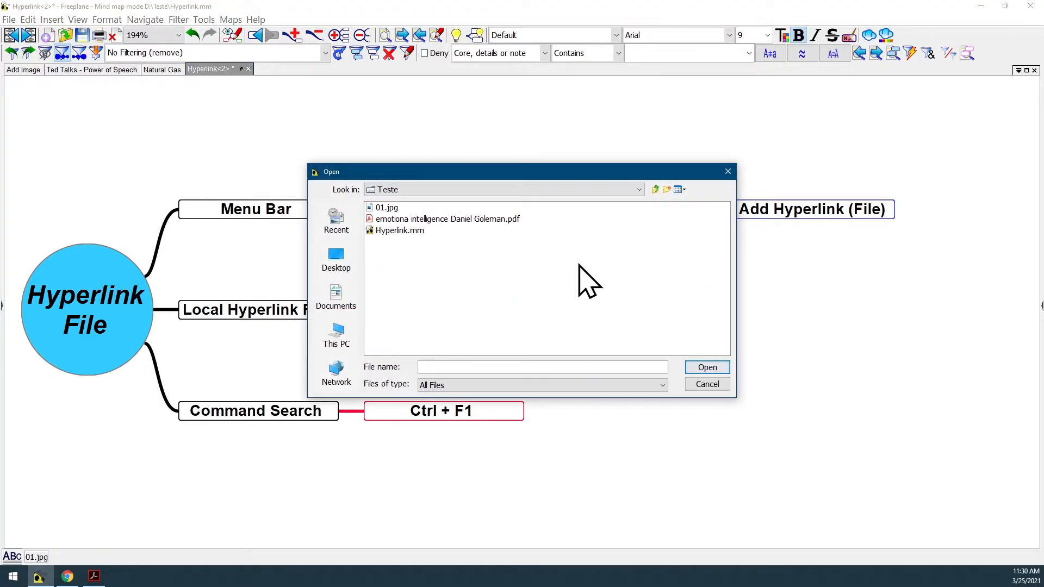
{"action": "left_click", "coordinate": [447, 219]}
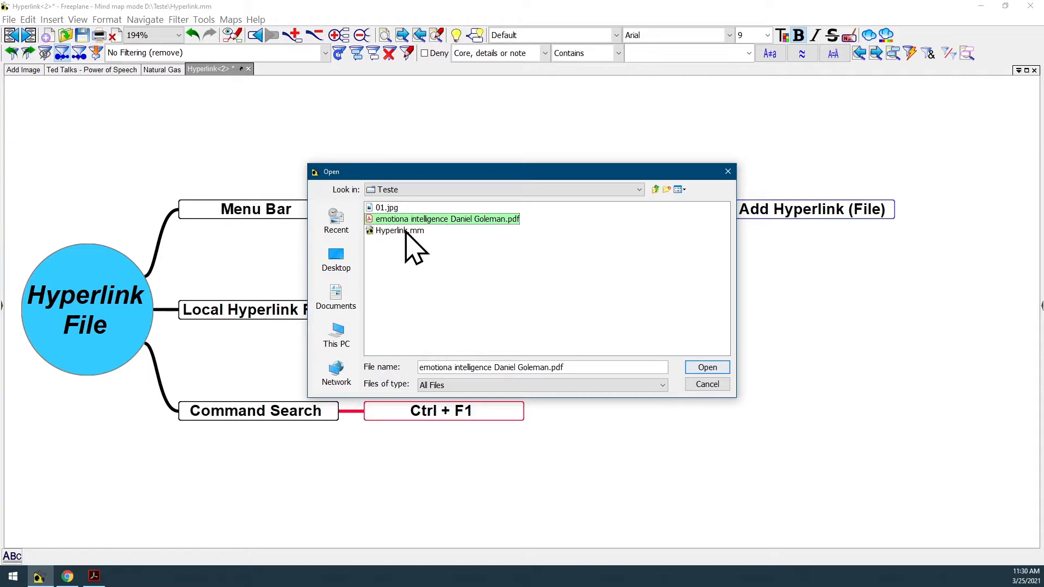
{"action": "left_click", "coordinate": [706, 367]}
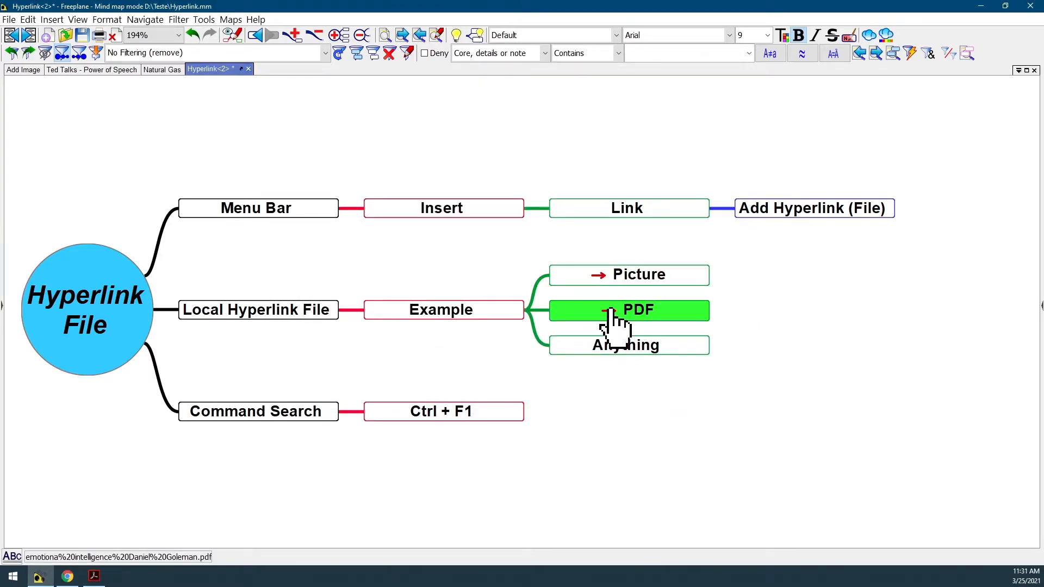
{"action": "left_click", "coordinate": [628, 310]}
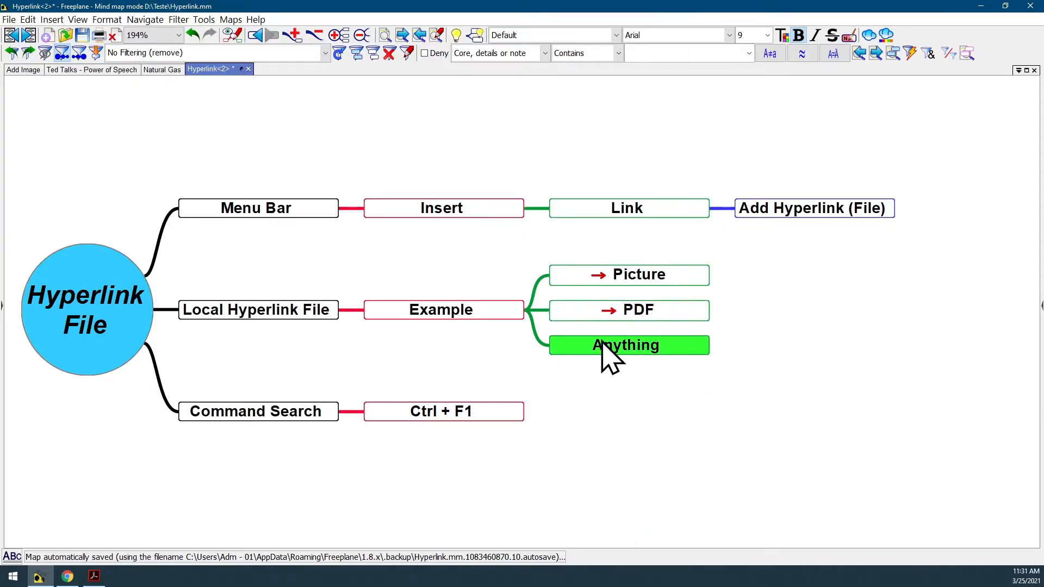
{"action": "mouse_move", "coordinate": [672, 370]}
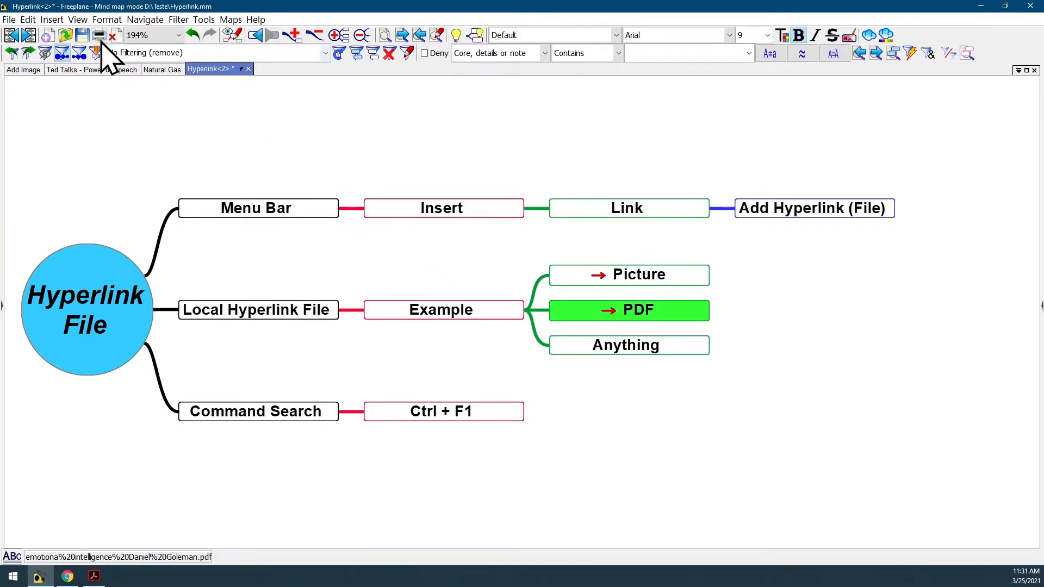
- Remove the hyperlink from the PDF node via Insert > Link
{"action": "left_click", "coordinate": [51, 20]}
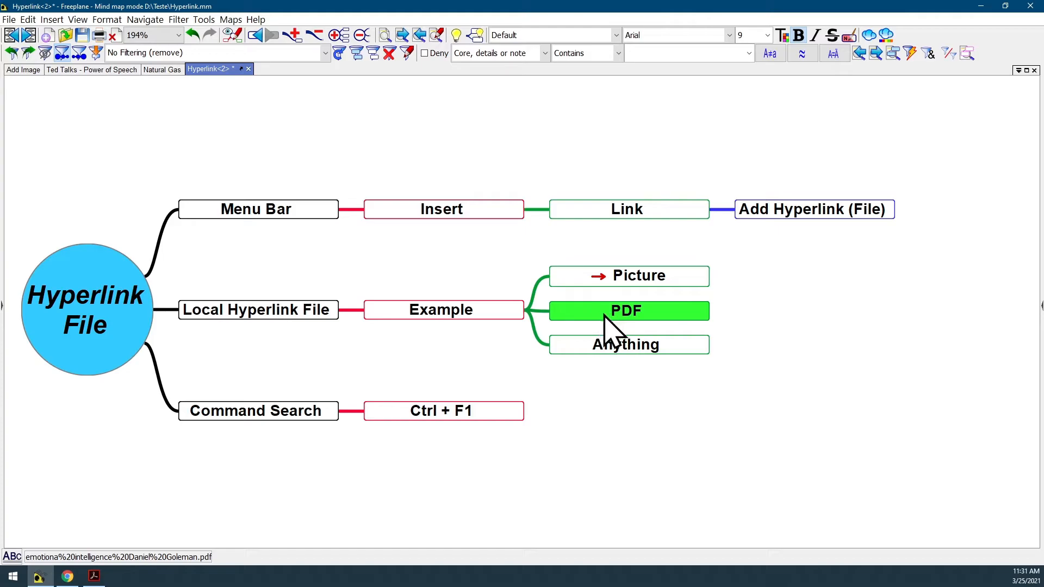
{"action": "mouse_move", "coordinate": [659, 330]}
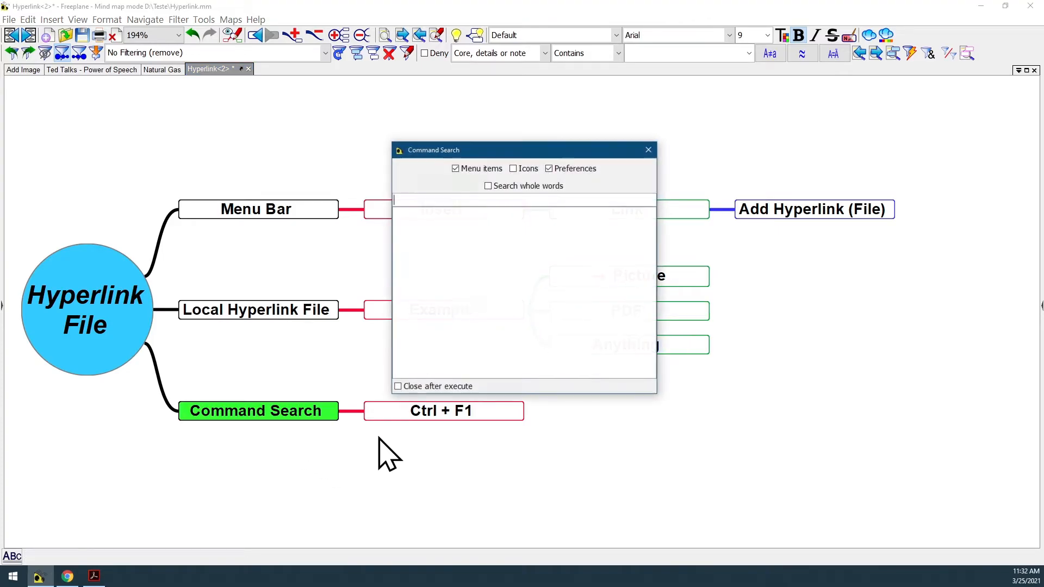
{"action": "type", "text": "hyperlink"}
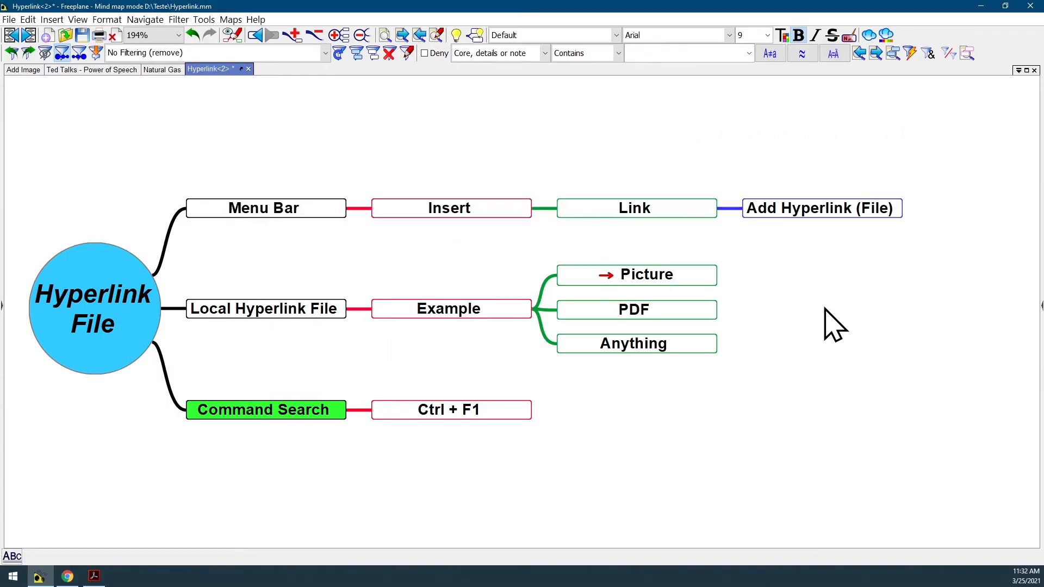
{"action": "mouse_move", "coordinate": [831, 326]}
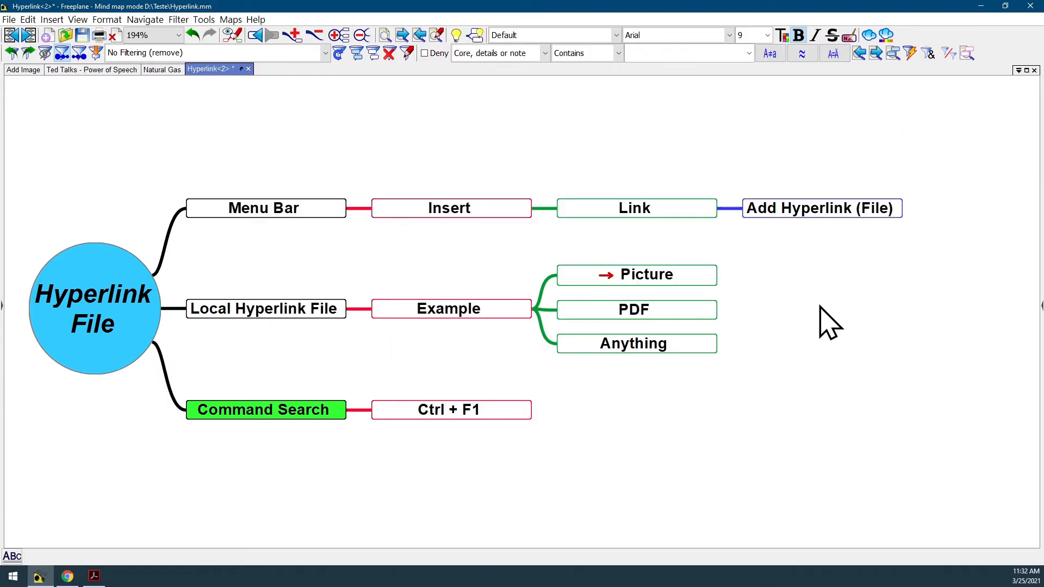